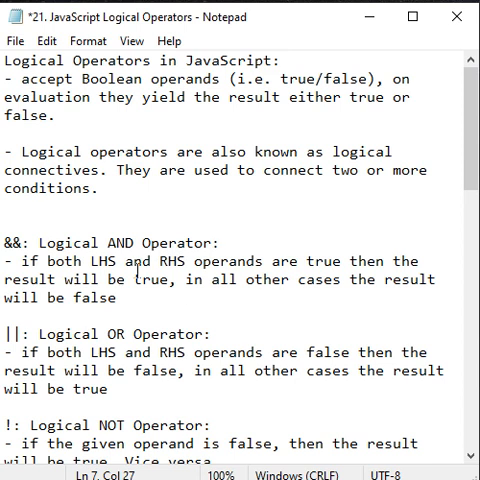
Bring up the 'default' Notepad window holding the document.write AND operator script.
{"action": "double_click", "coordinate": [170, 261]}
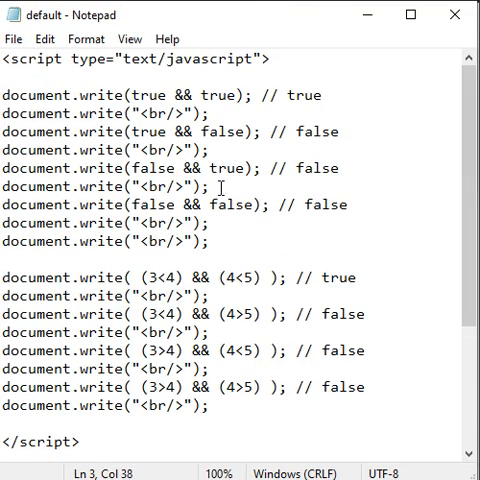
{"action": "double_click", "coordinate": [305, 95]}
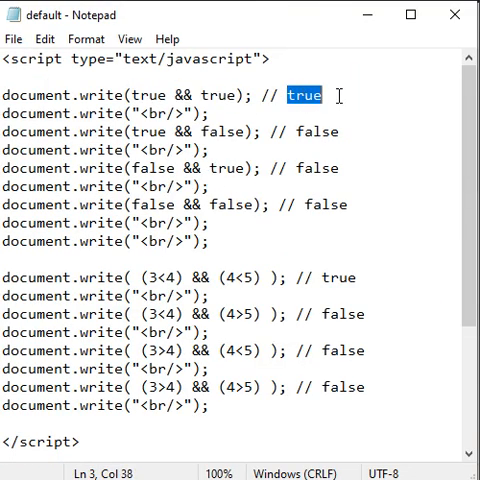
{"action": "left_click", "coordinate": [165, 95]}
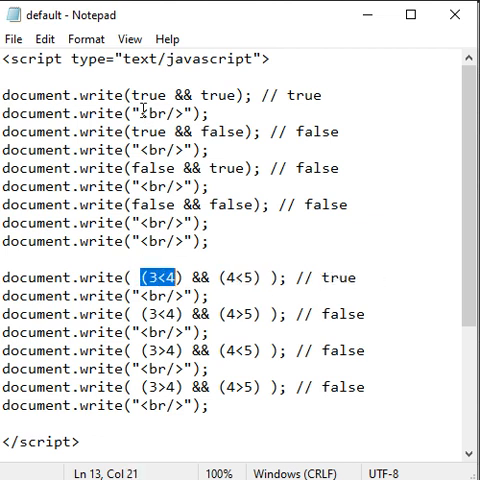
{"action": "double_click", "coordinate": [210, 95]}
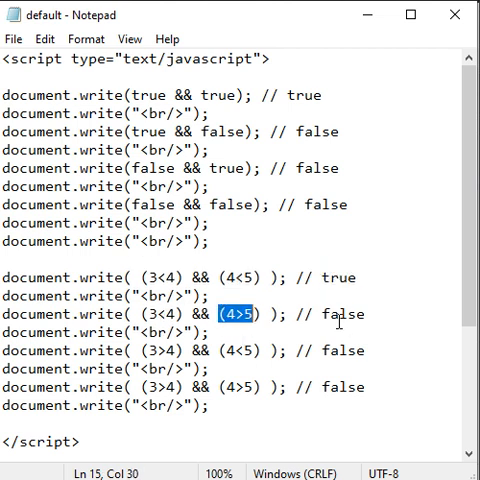
{"action": "double_click", "coordinate": [144, 131]}
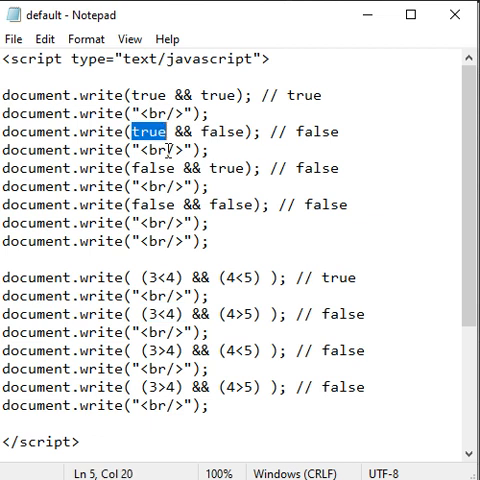
{"action": "double_click", "coordinate": [215, 131]}
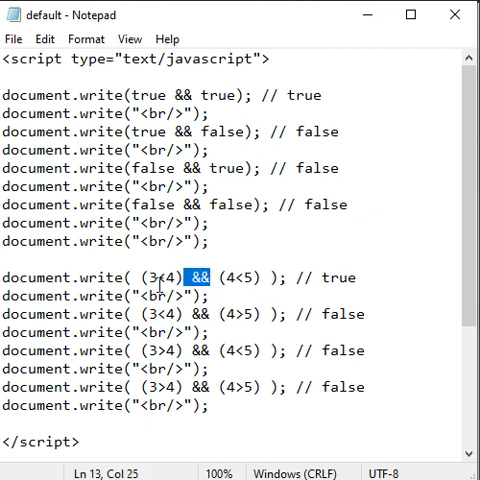
{"action": "double_click", "coordinate": [342, 278]}
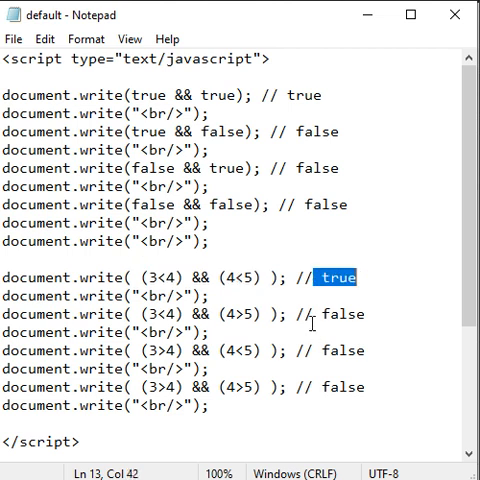
{"action": "left_click", "coordinate": [366, 313]}
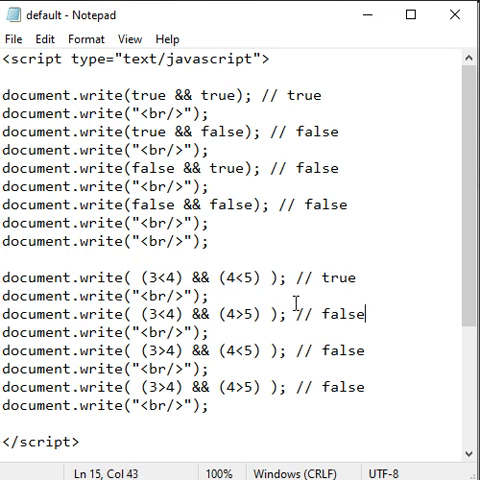
Highlight the false && true and false && false example lines, then open the File menu.
{"action": "left_click_drag", "start_coordinate": [318, 131], "coordinate": [350, 204]}
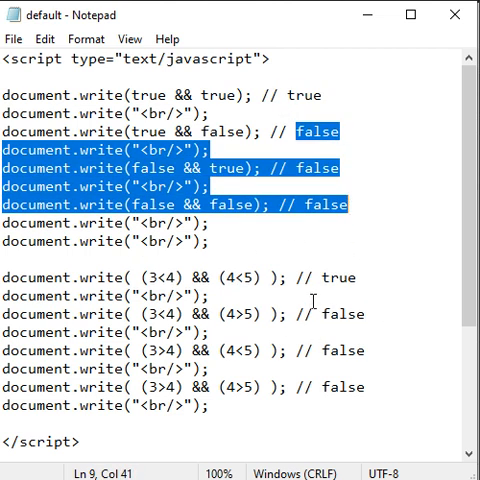
{"action": "left_click", "coordinate": [14, 39]}
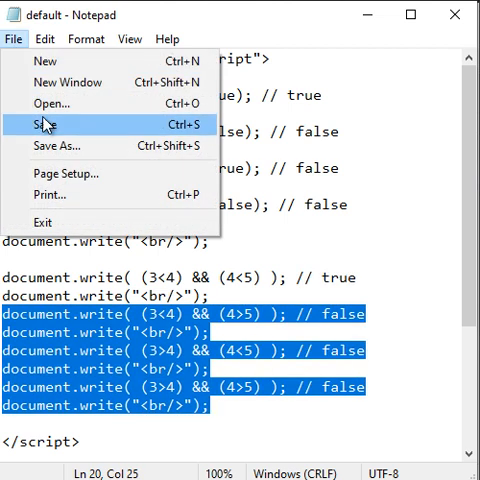